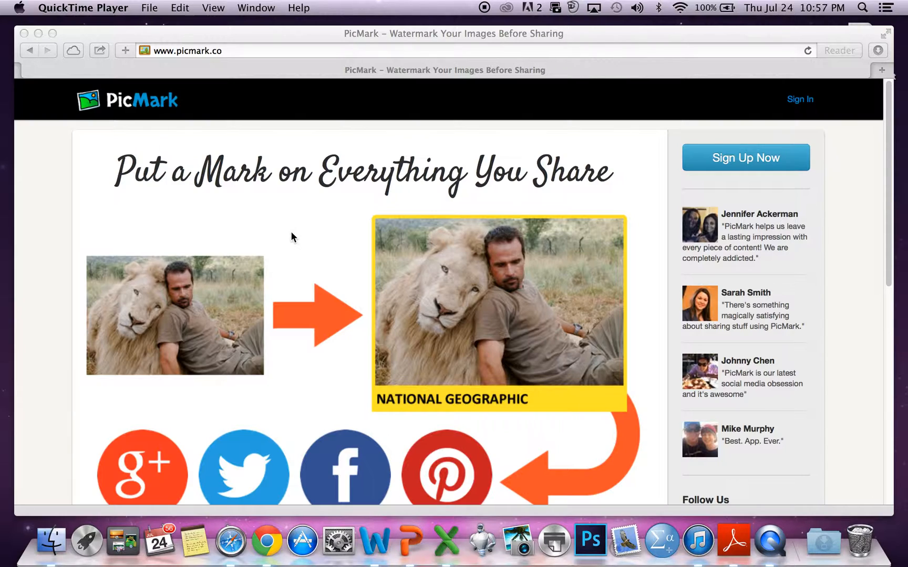
mouse_move(786, 93)
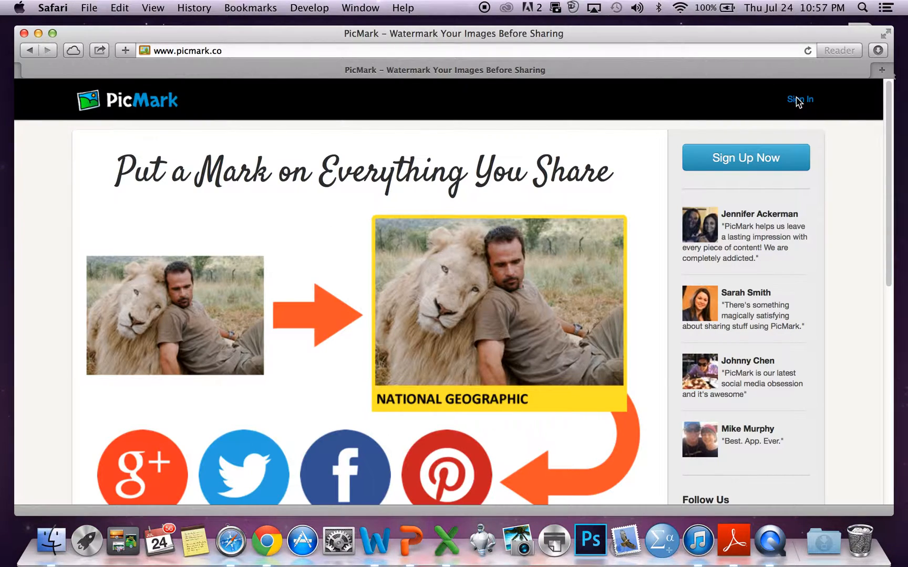
Sign in to PicMark with Facebook, start a new post, and bring up image selection.
left_click(800, 99)
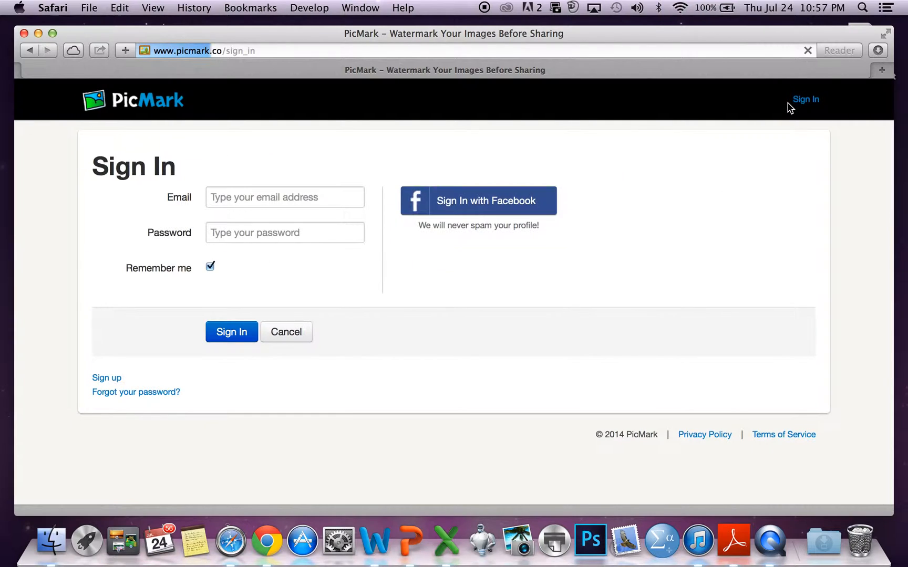
left_click(477, 202)
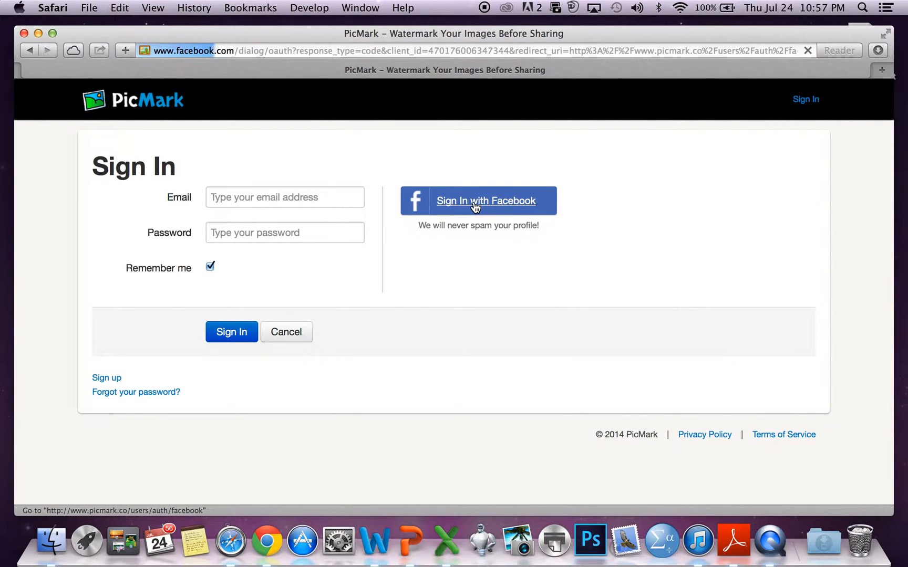
left_click(478, 201)
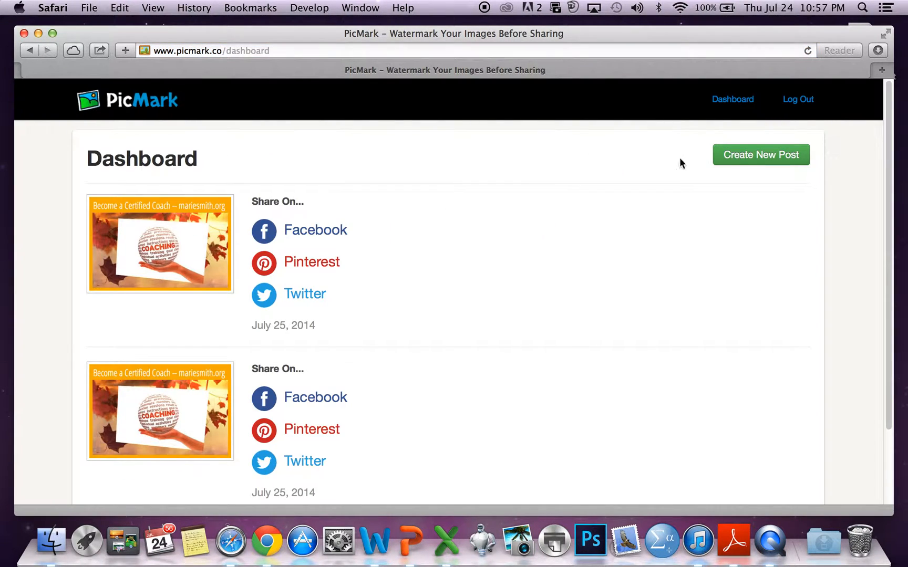
left_click(761, 155)
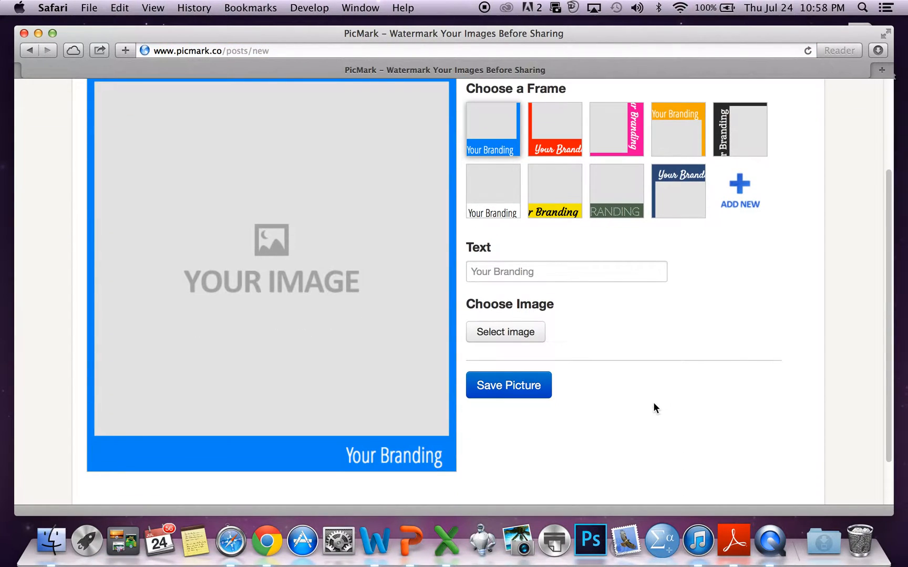
left_click(505, 332)
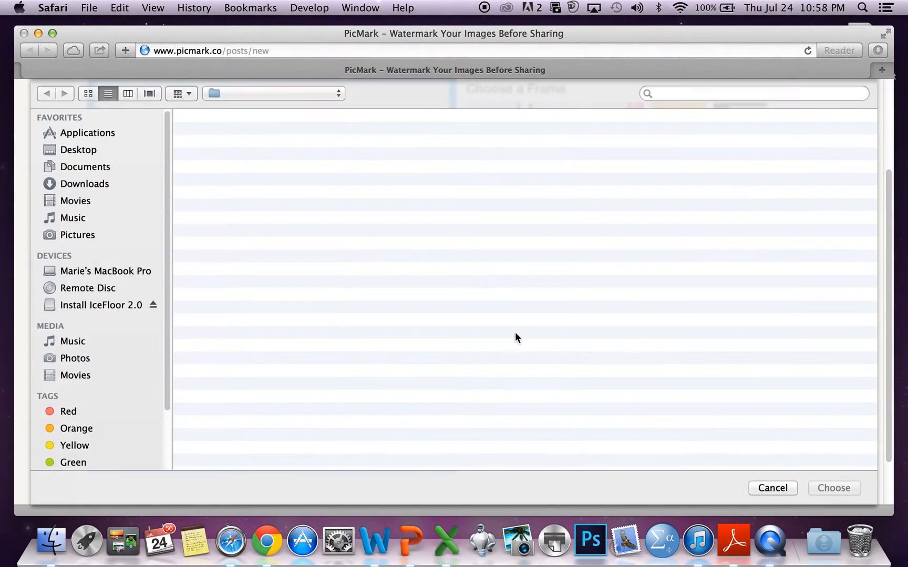
Load Coaching.jpg from the Pictures folder into the new post.
left_click(77, 235)
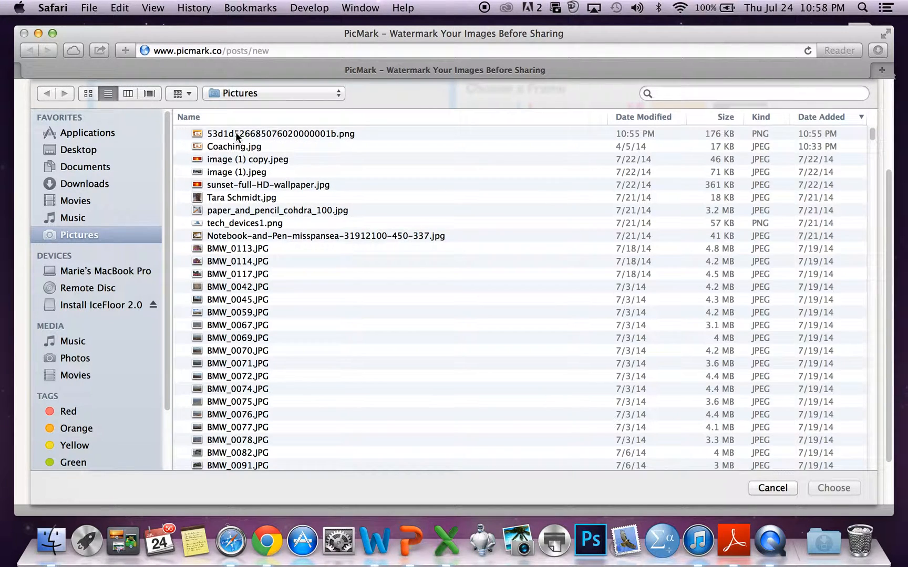
left_click(233, 147)
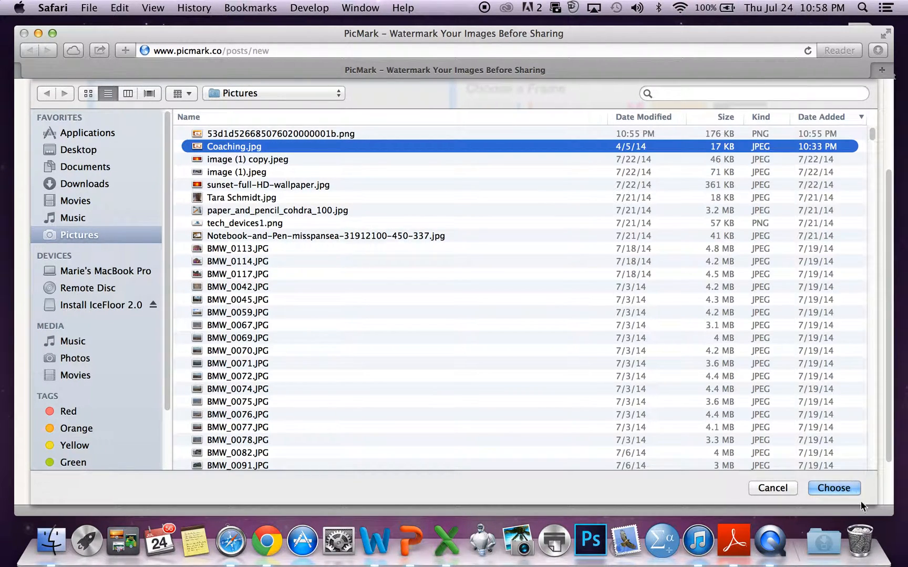
left_click(834, 488)
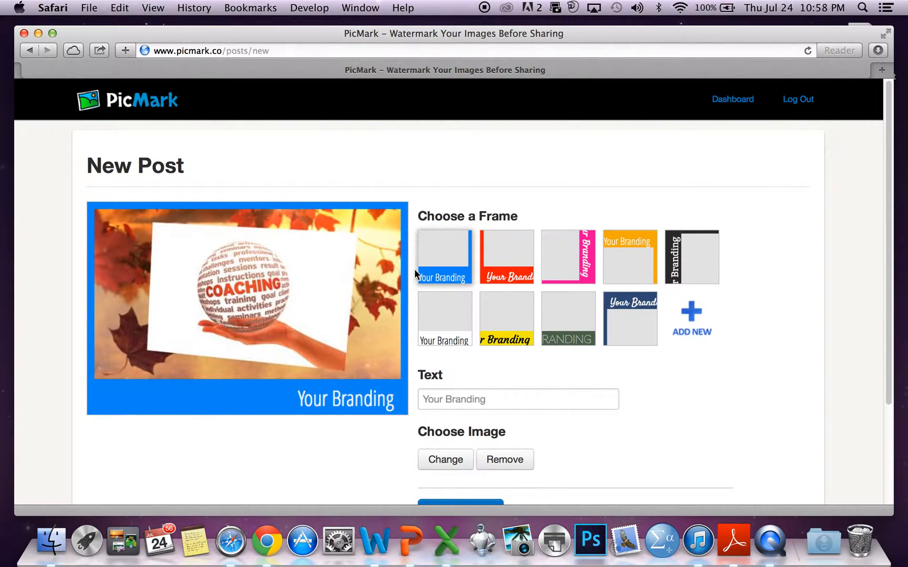
Try the red caption frame, then settle on the plain white 'Your Branding' frame.
left_click(506, 257)
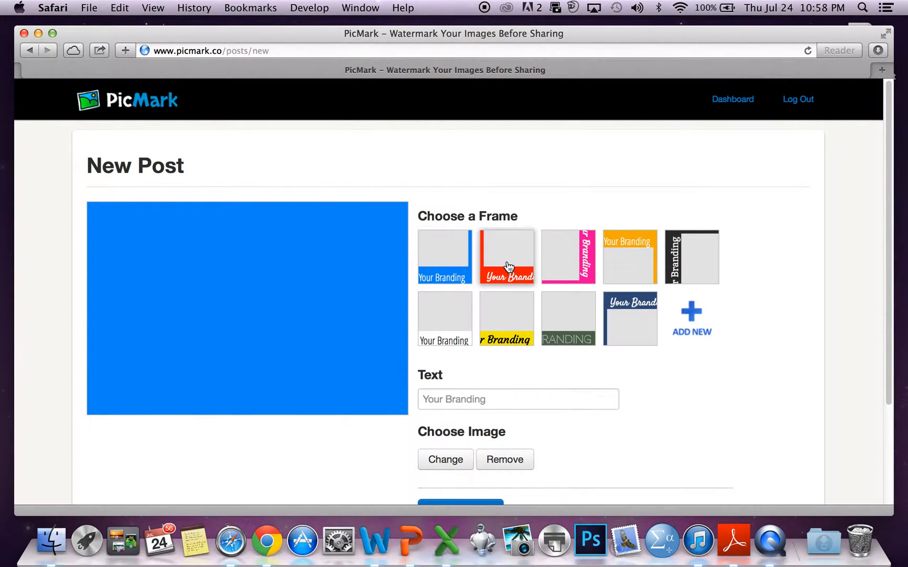
left_click(569, 257)
type("ecome a Certified Coach -- mariesmith.org")
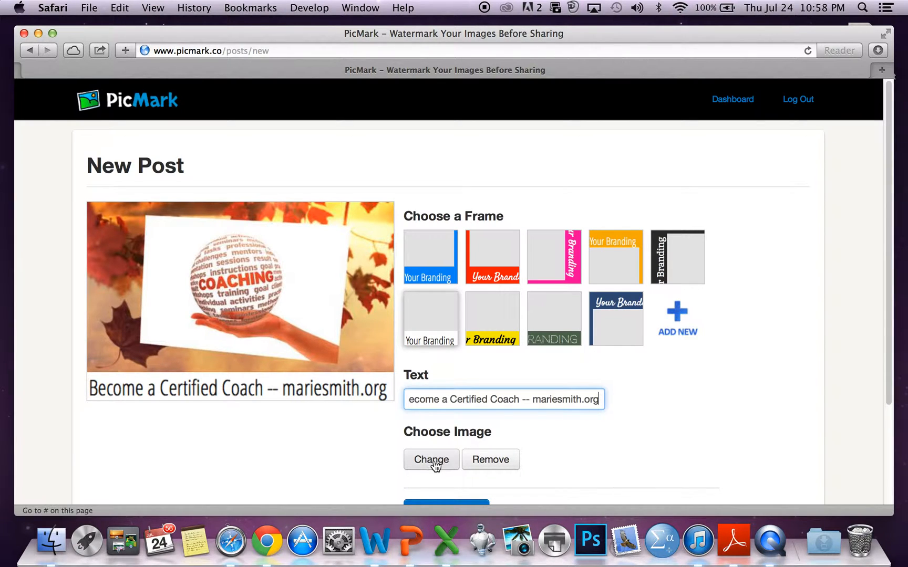
Save the captioned Coaching picture with Save Picture.
scroll("down", 3)
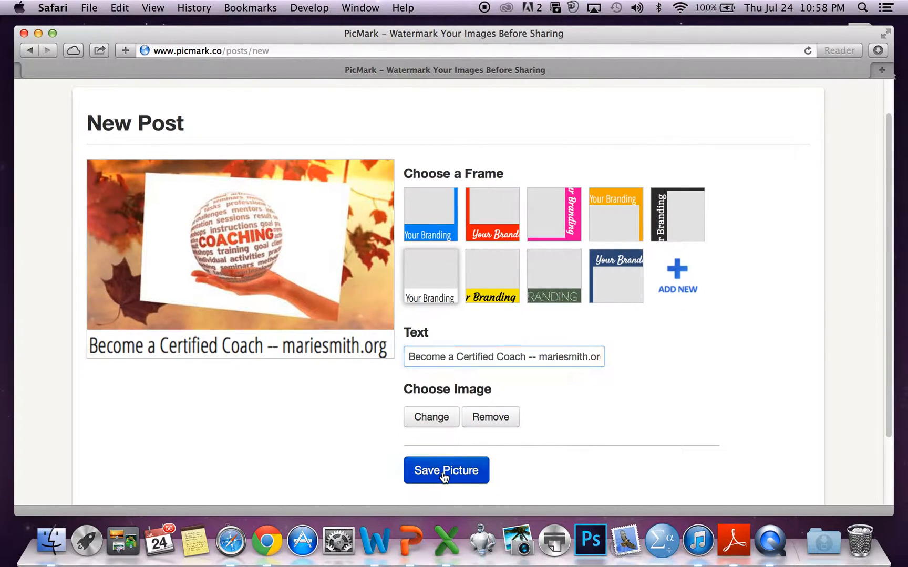
left_click(446, 470)
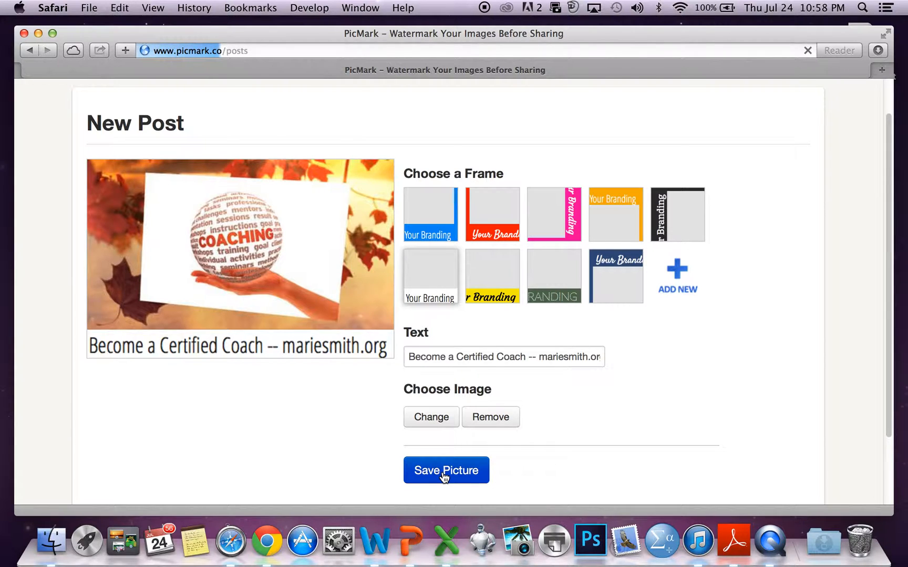
left_click(446, 471)
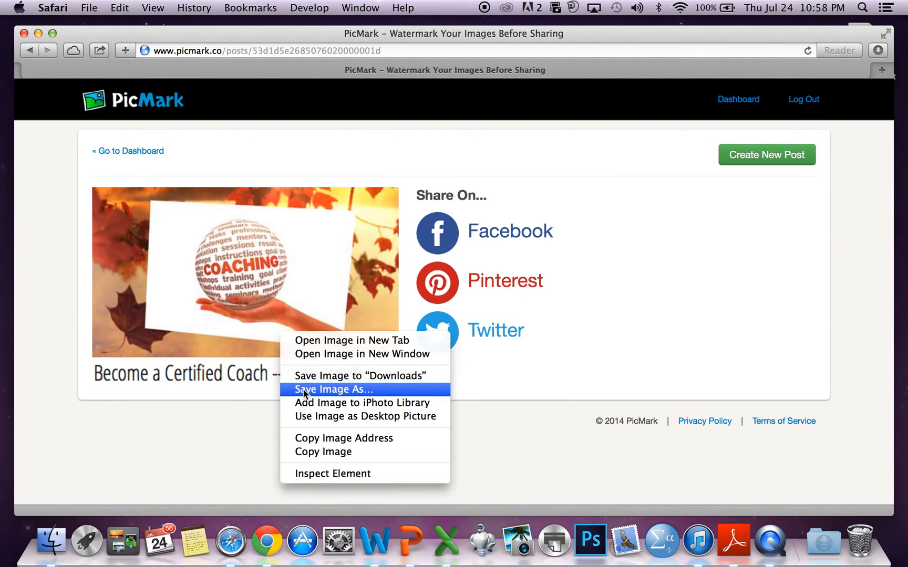
mouse_move(265, 298)
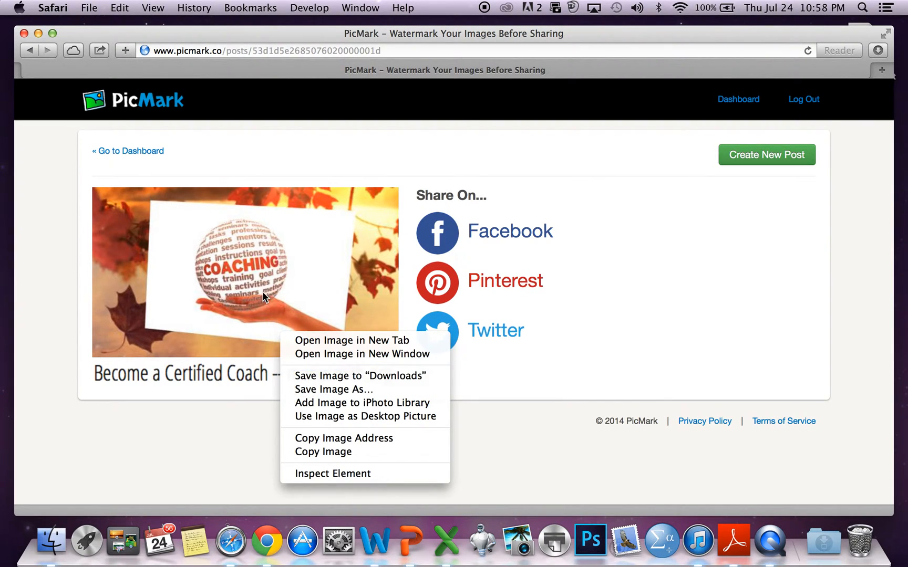
left_click(205, 93)
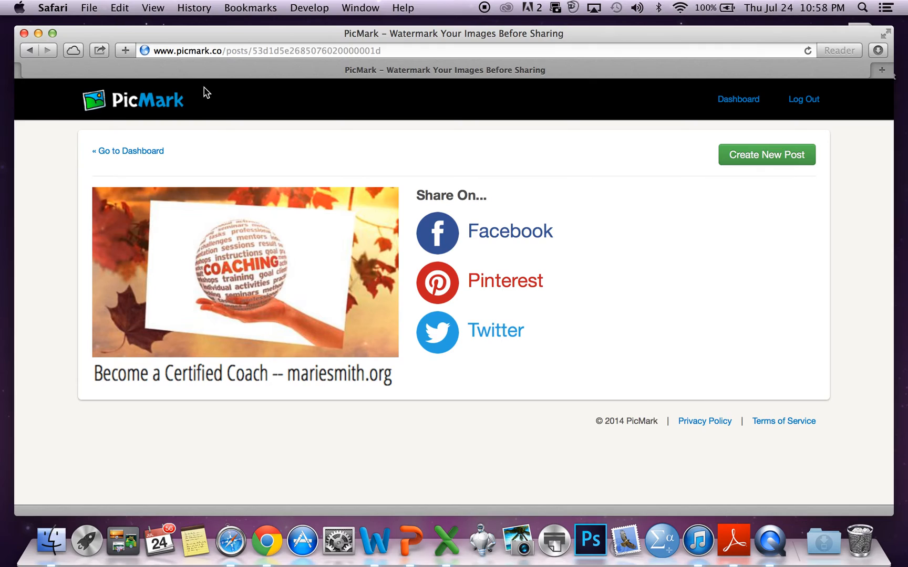